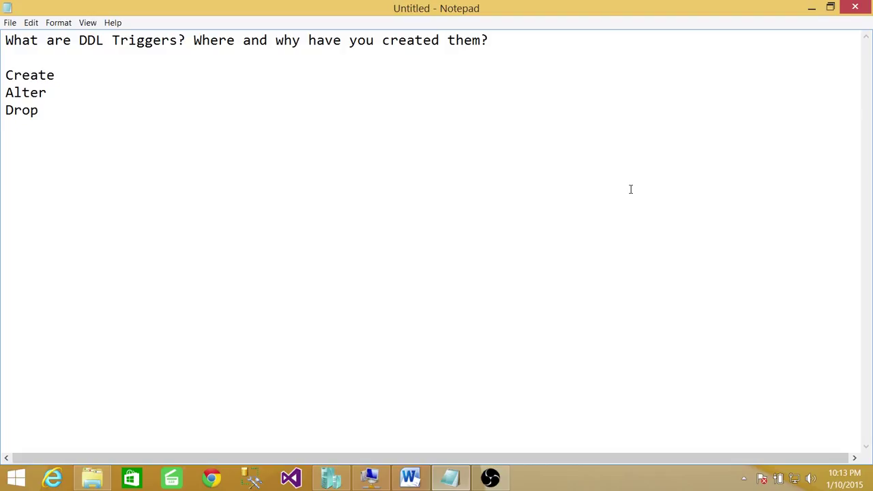
{"action": "left_click", "coordinate": [38, 109]}
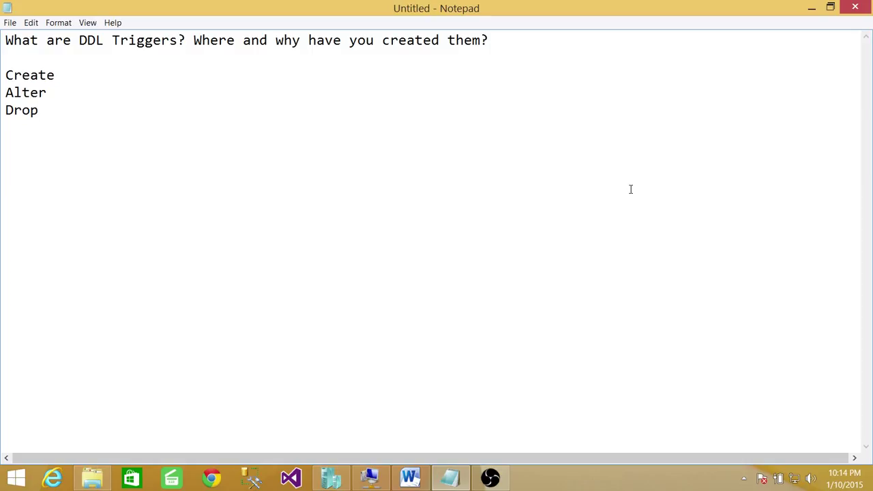
{"action": "left_click", "coordinate": [38, 109]}
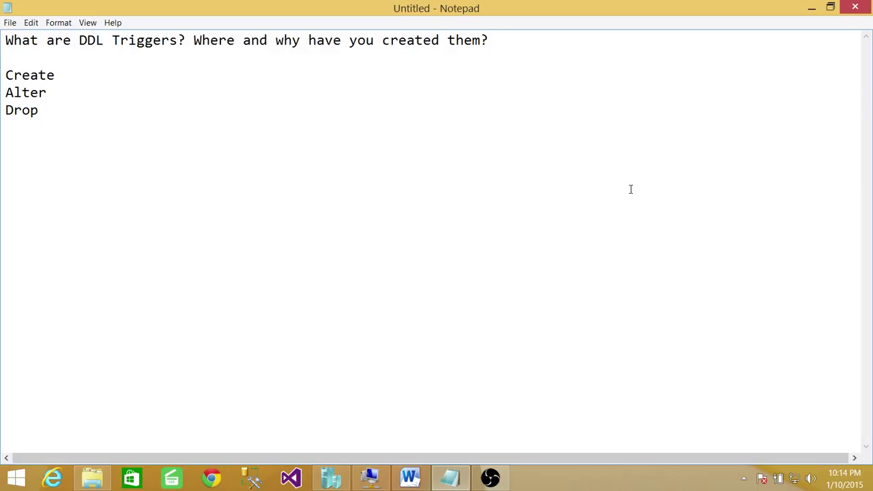
{"action": "left_click", "coordinate": [38, 110]}
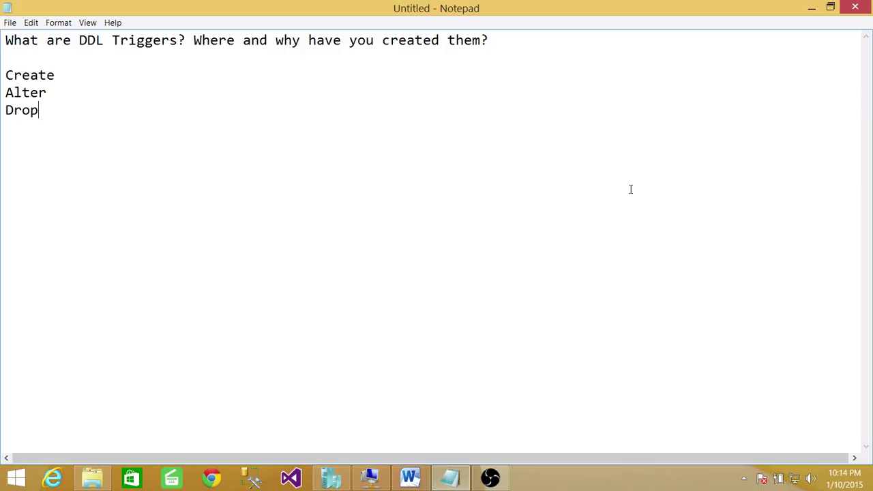